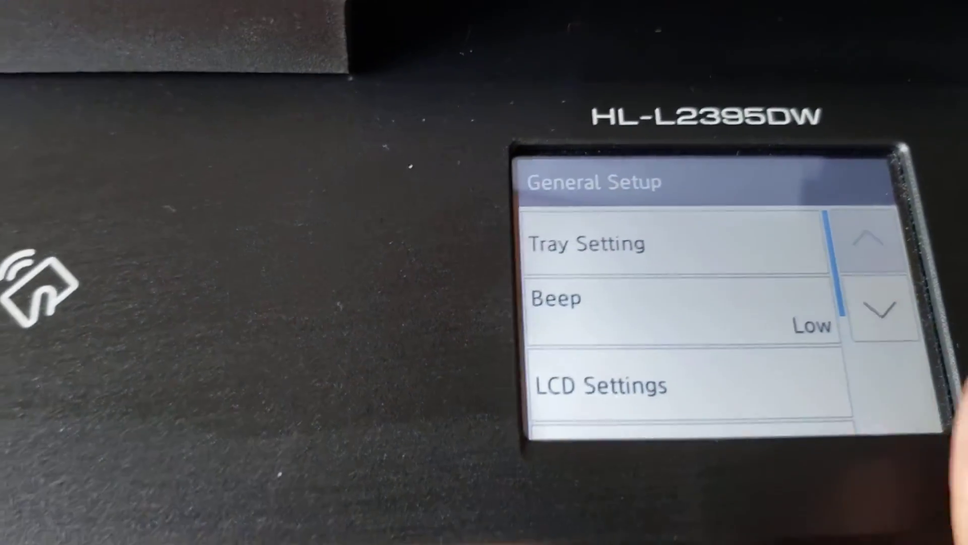
Scroll General Setup to the end and select Replace Toner, currently set to Continue
click(883, 308)
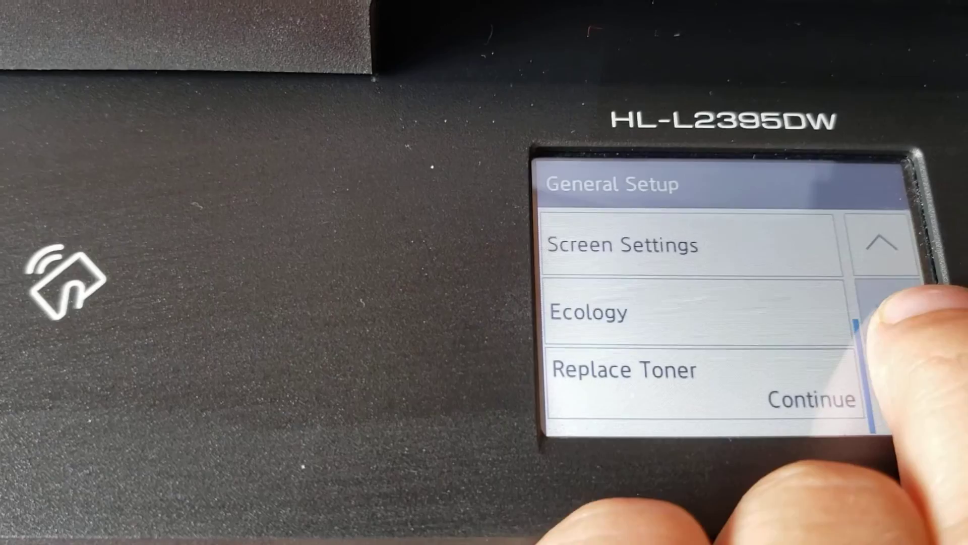
click(624, 370)
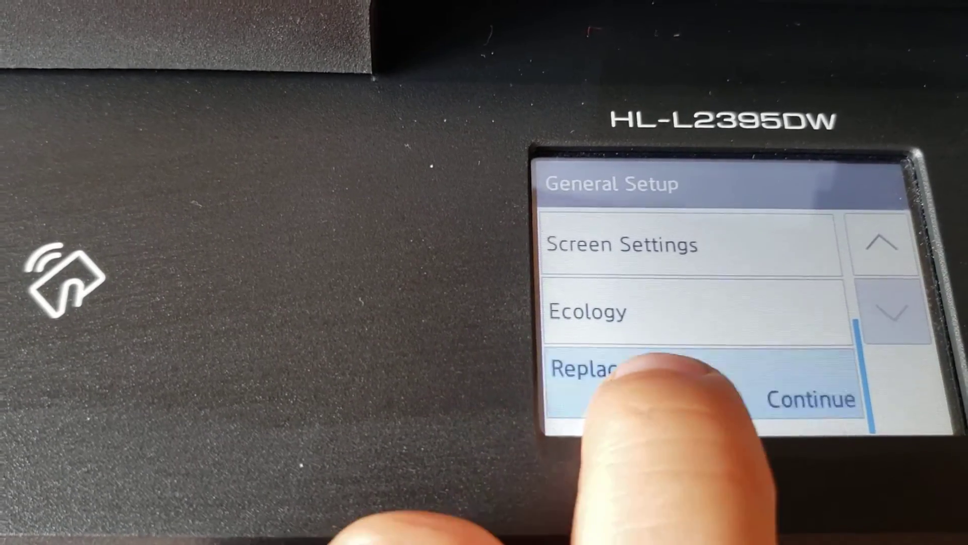